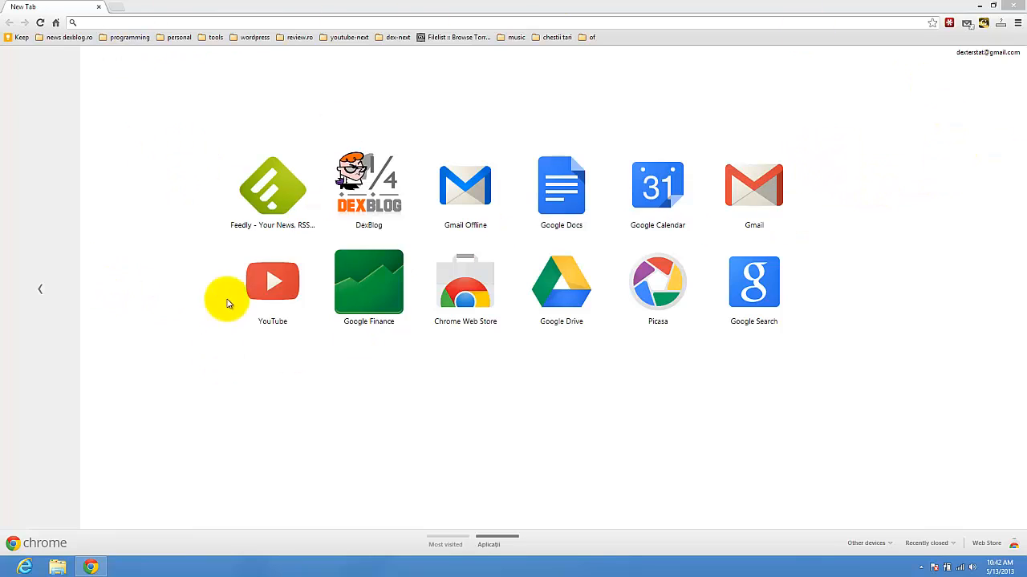
mouse_move(484, 305)
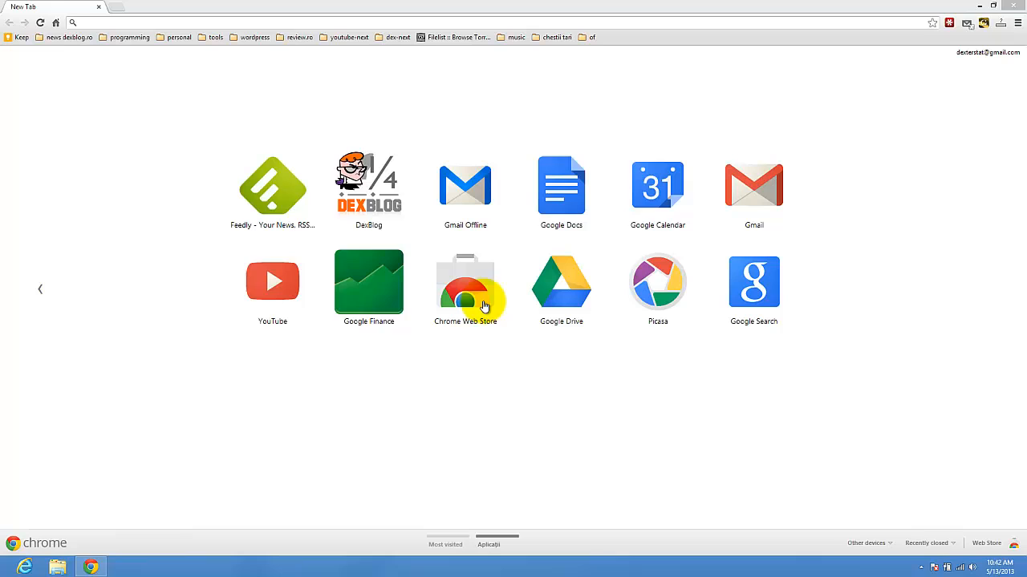
- Go from the New Tab apps page to the Chrome Web Store home page
left_click(446, 546)
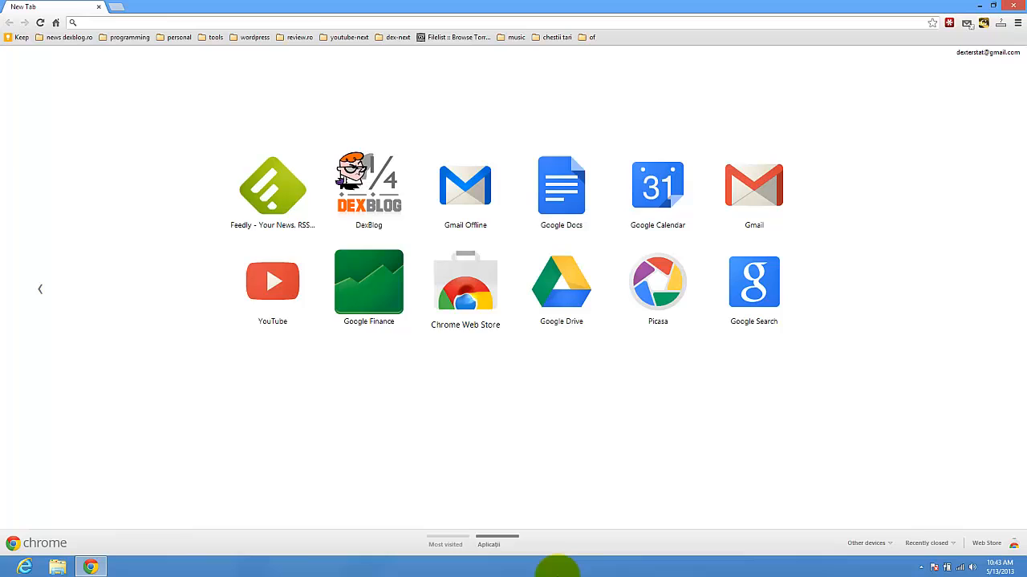
left_click(465, 280)
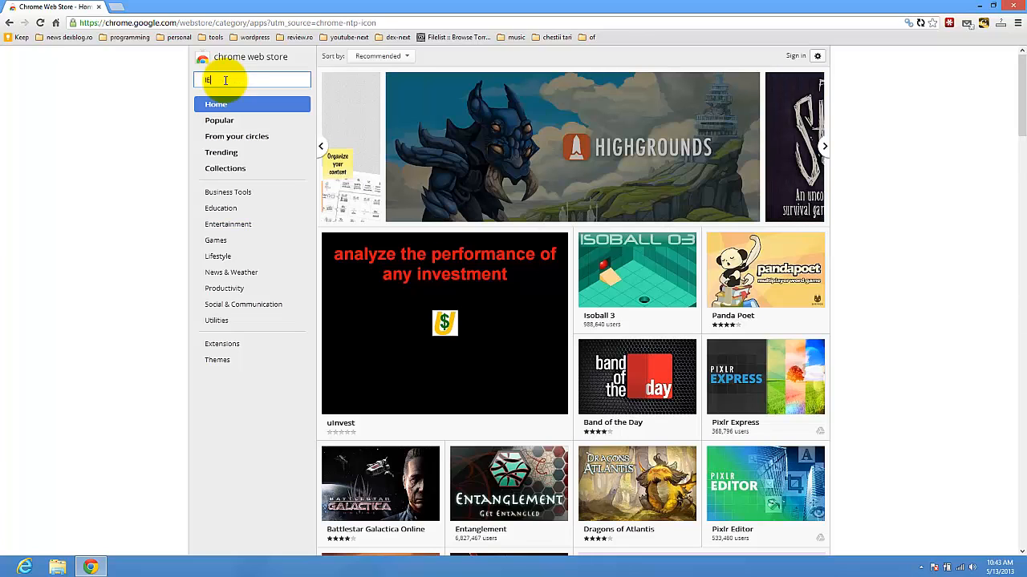
- Search the store for "ie tab" and add the IE Tab extension to Chrome, confirming the prompt
type("ie tab")
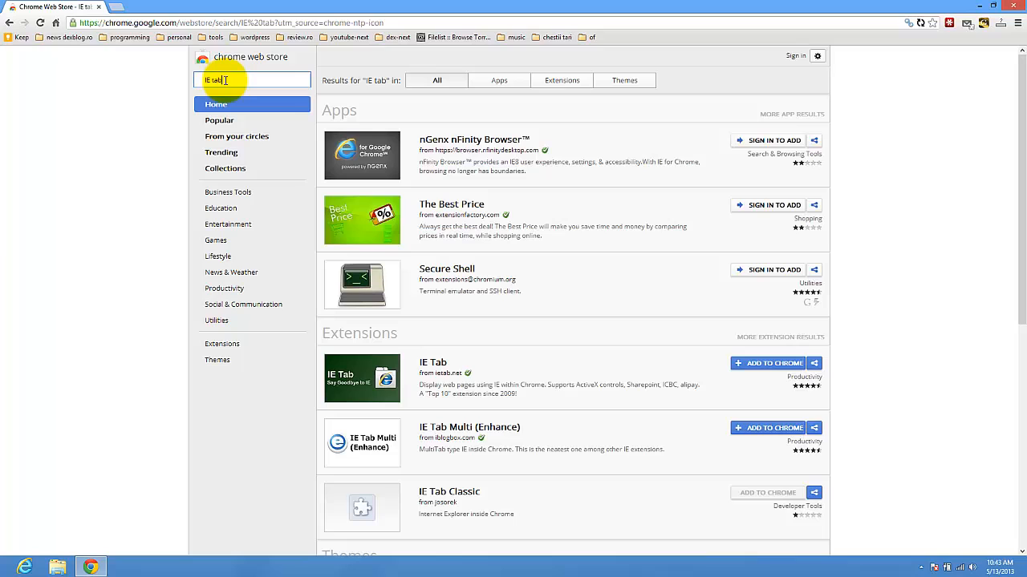
mouse_move(1017, 366)
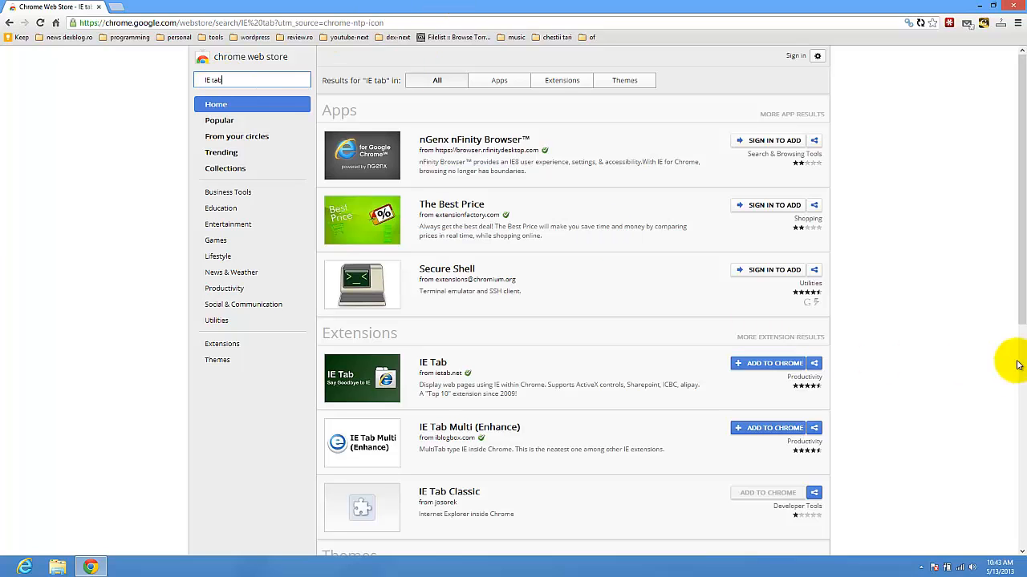
mouse_move(384, 392)
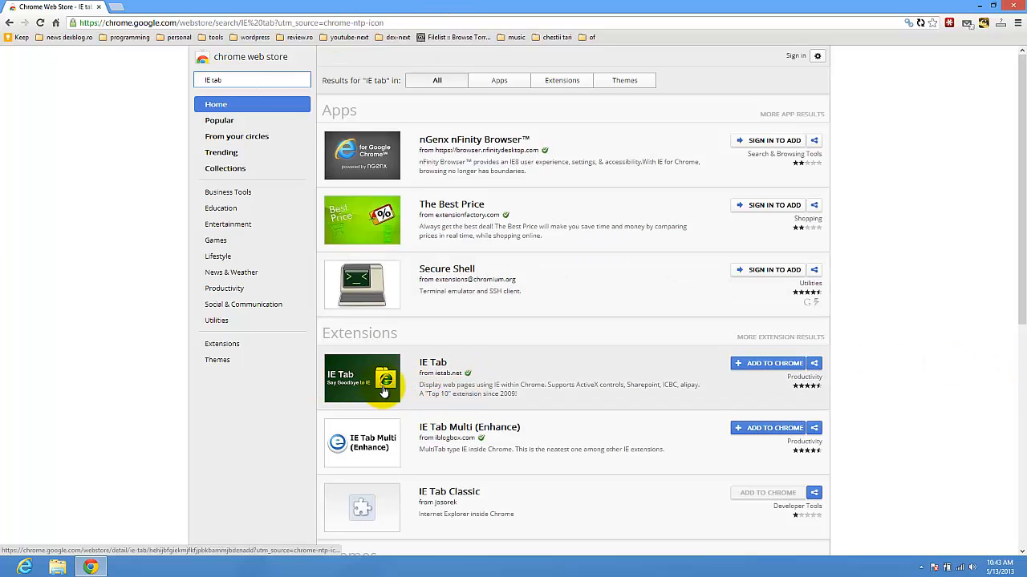
mouse_move(453, 387)
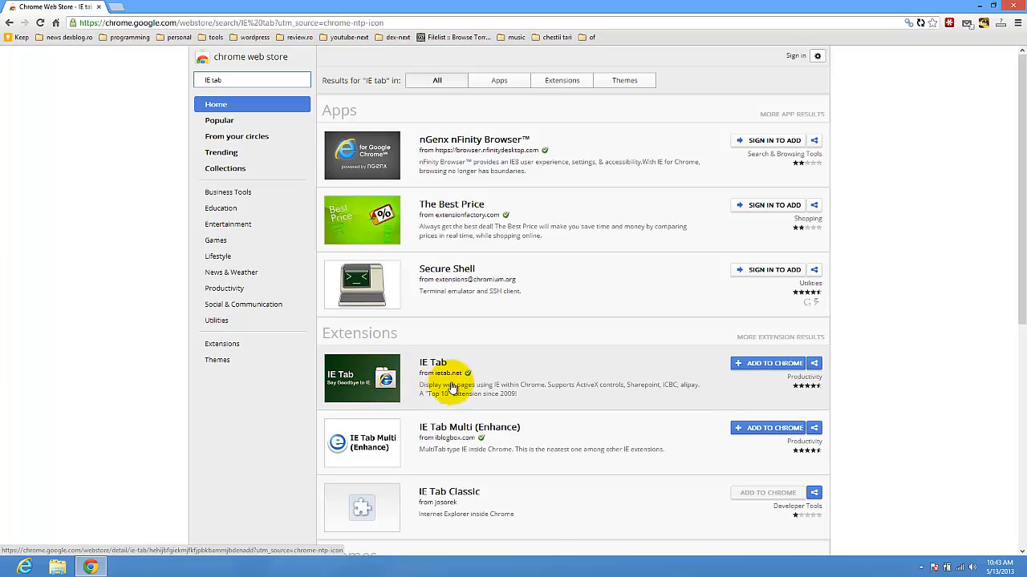
mouse_move(417, 391)
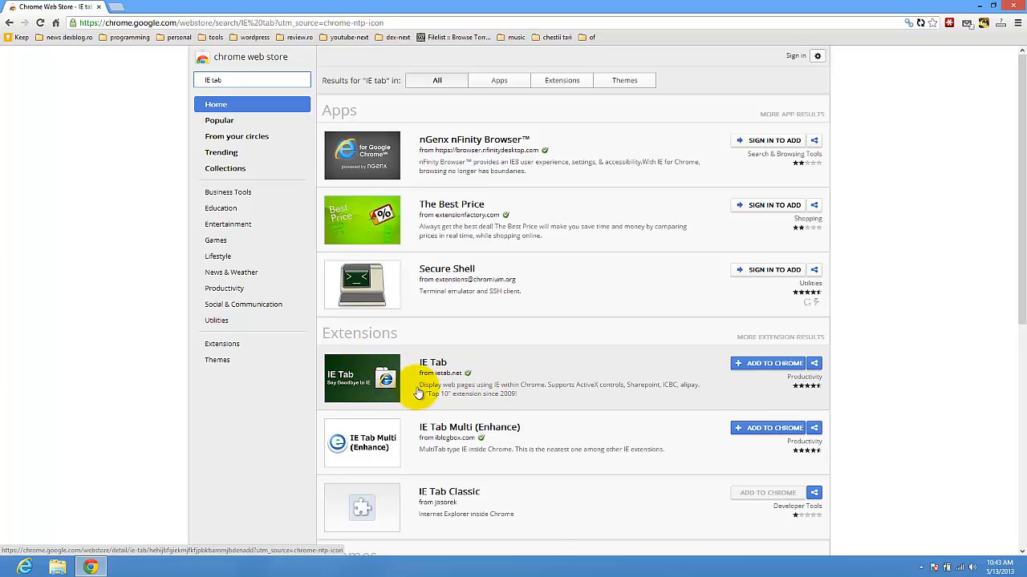
mouse_move(485, 395)
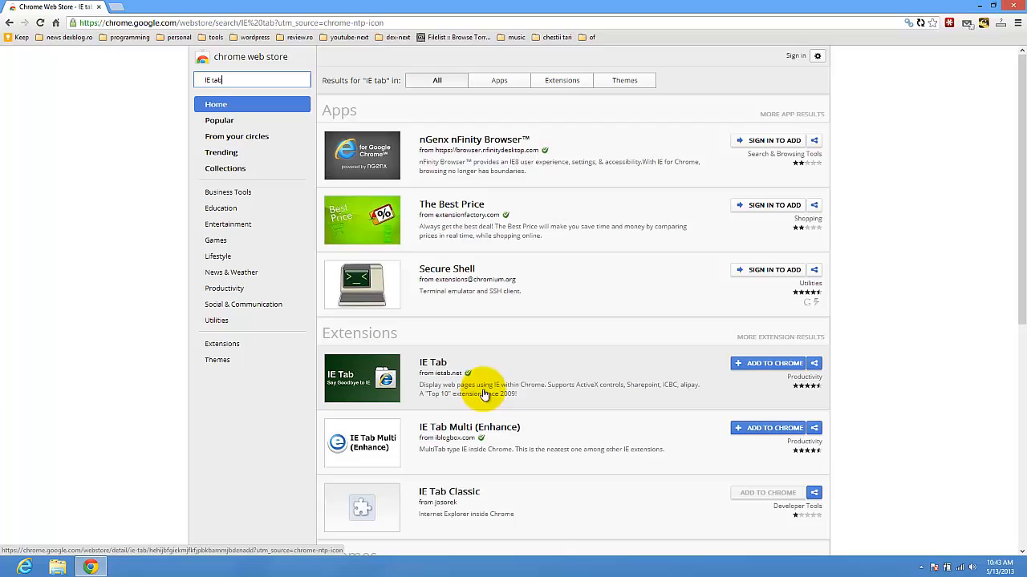
mouse_move(759, 378)
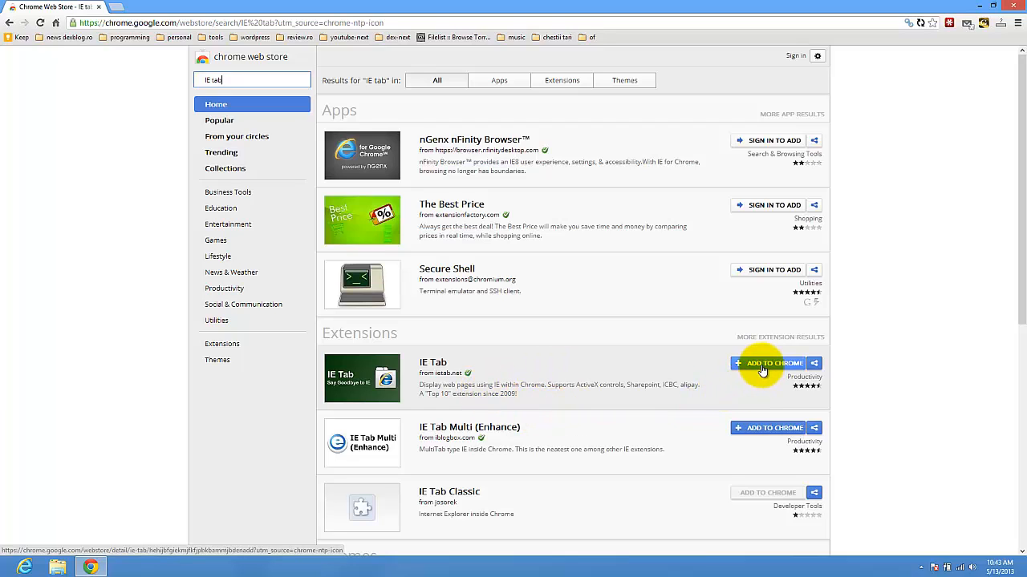
left_click(767, 362)
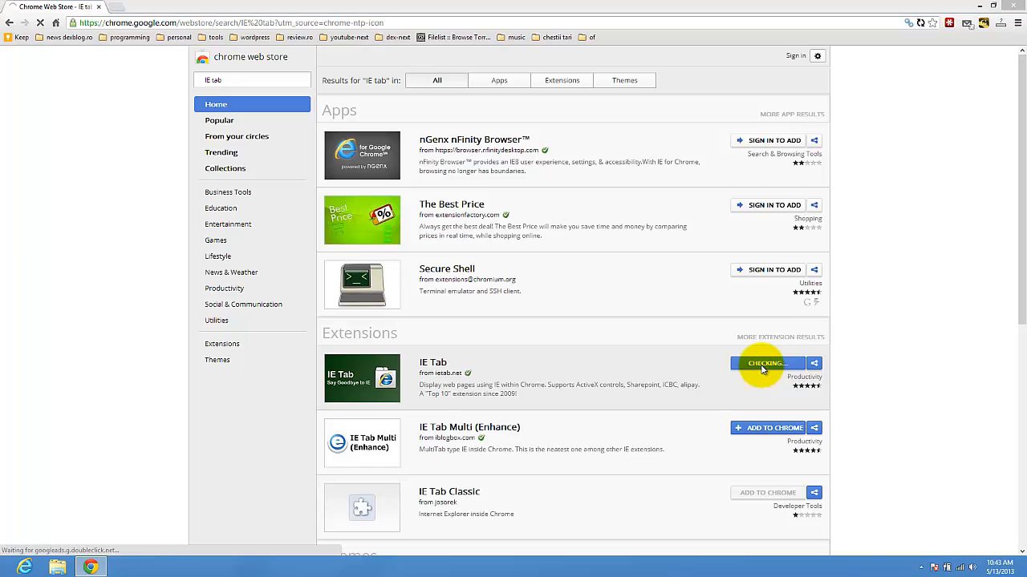
left_click(767, 362)
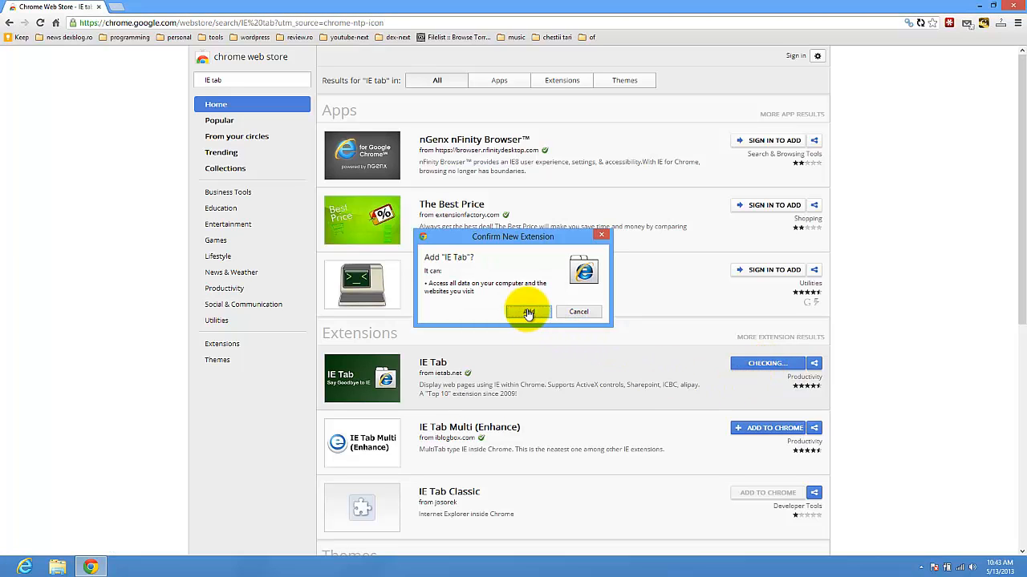
left_click(526, 311)
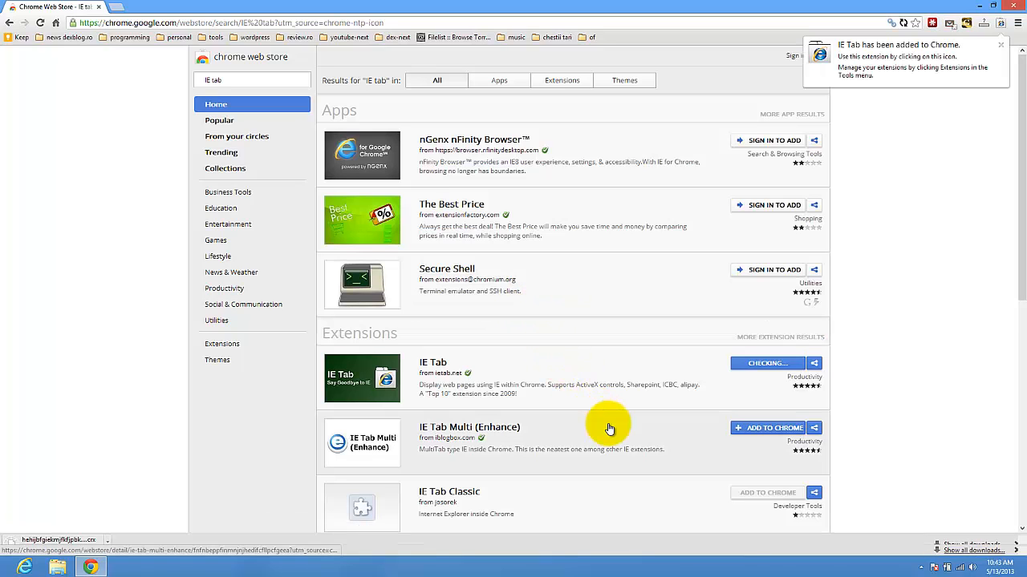
- Close the "Thanks for installing IE Tab" page, returning to the store results marked installed
left_click(767, 362)
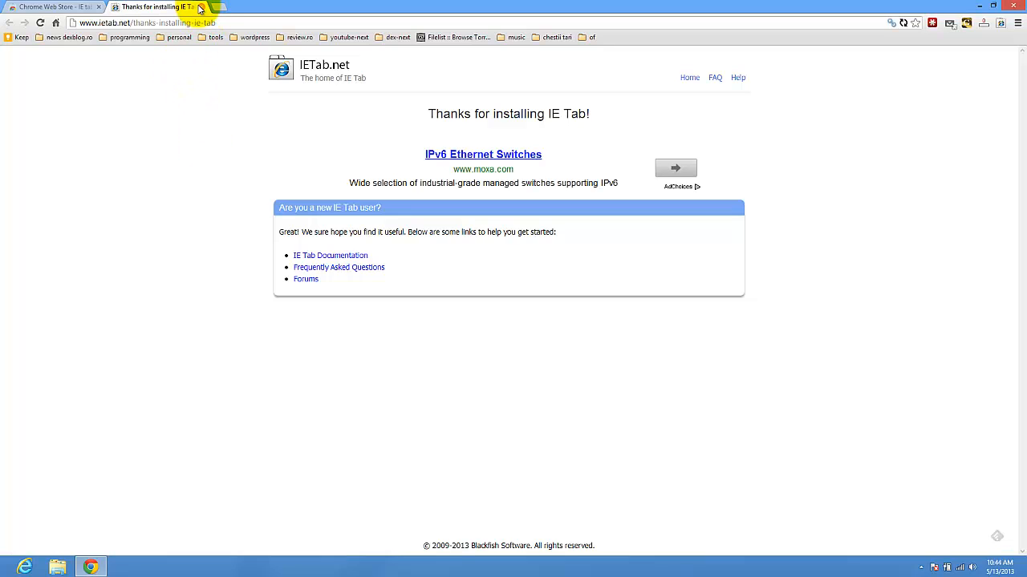
left_click(48, 6)
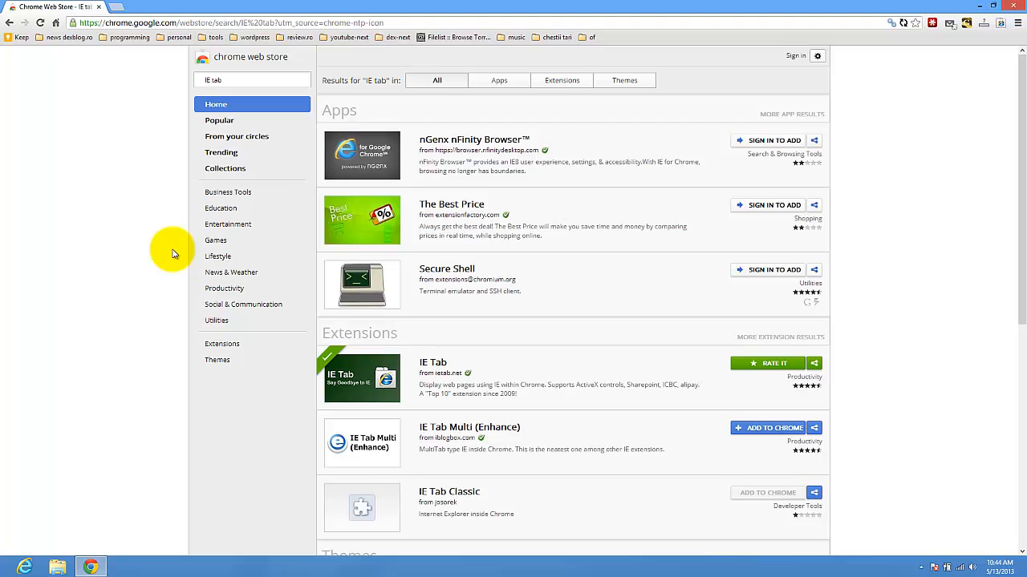
mouse_move(1011, 35)
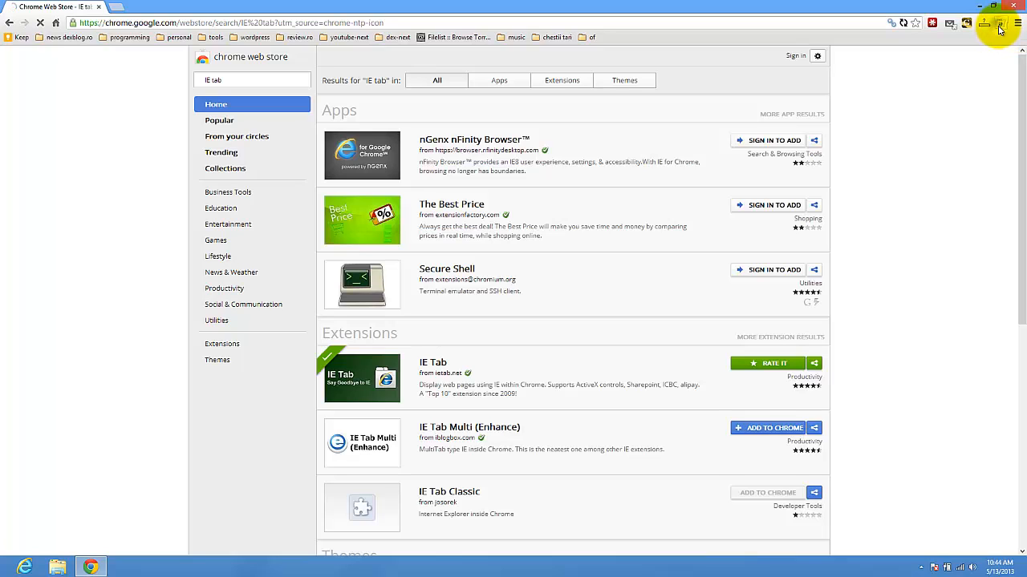
left_click(1001, 22)
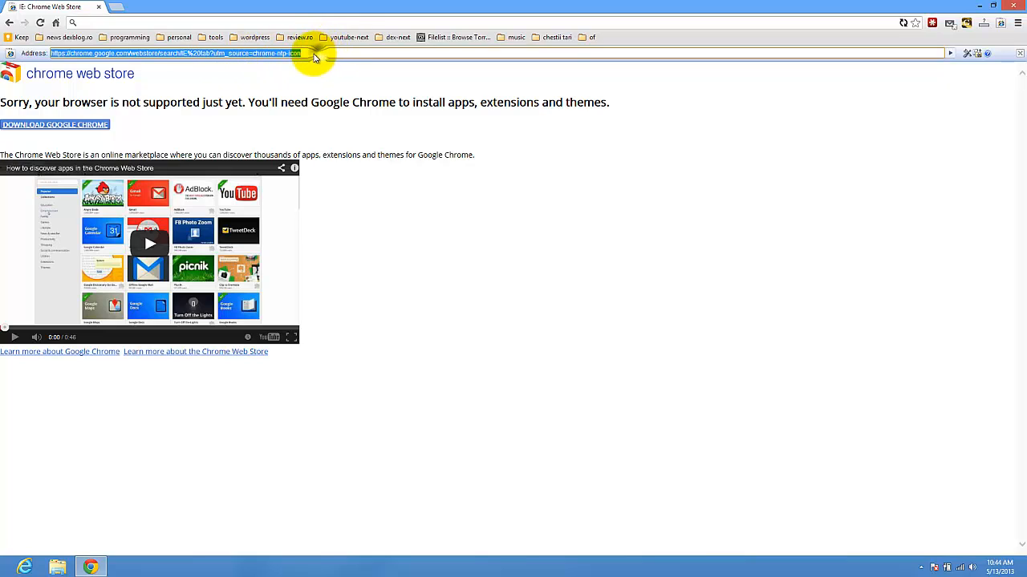
mouse_move(135, 106)
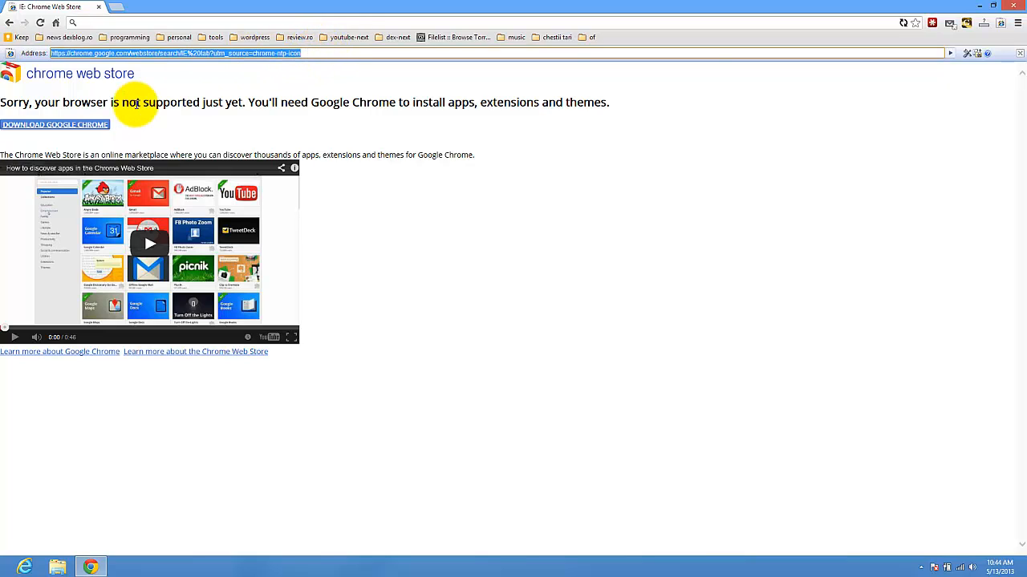
type("www")
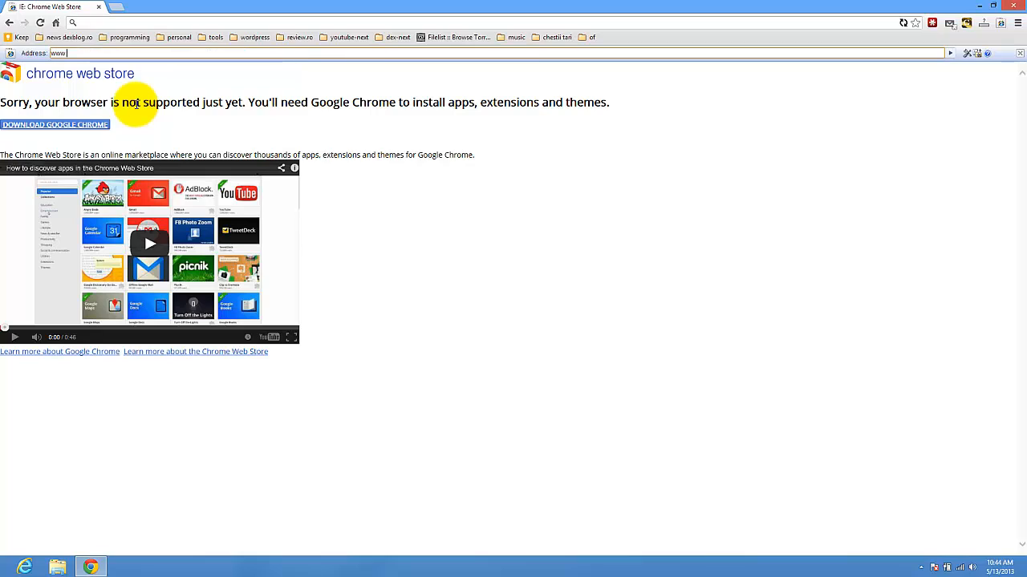
type("cool-tv.com/")
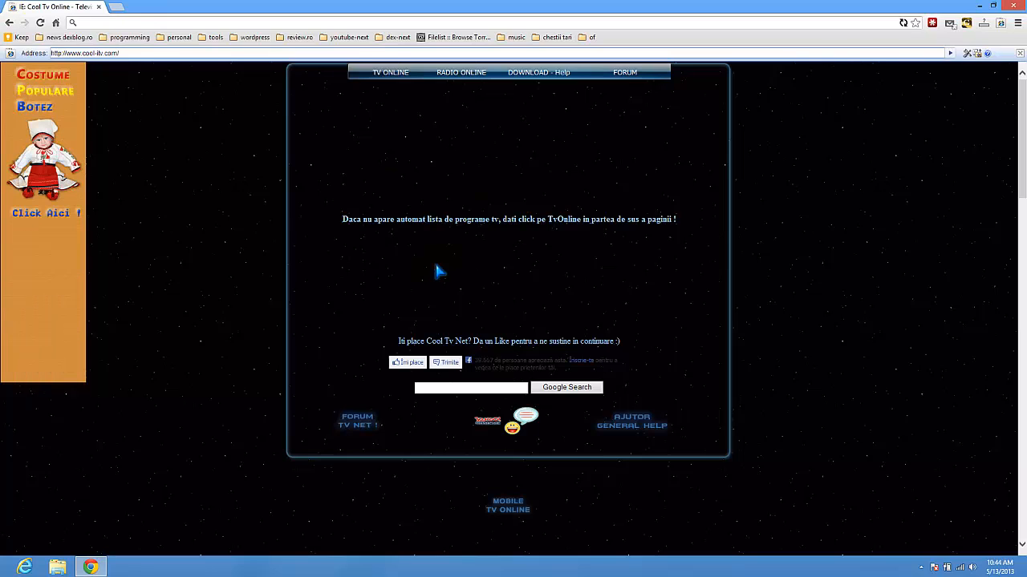
mouse_move(390, 73)
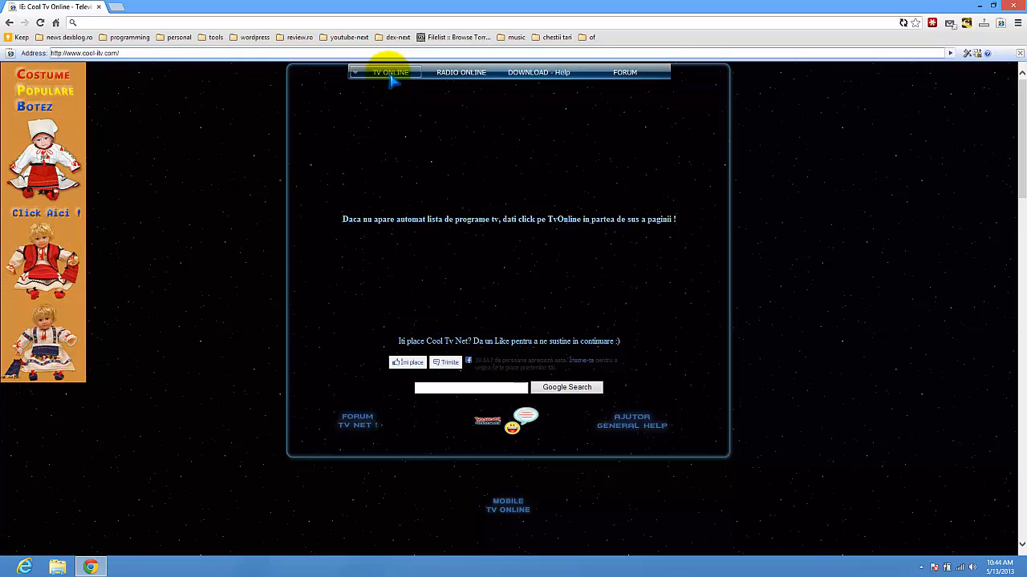
- Choose Pro TV from the TV Online channel list to reach its channel page
left_click(391, 72)
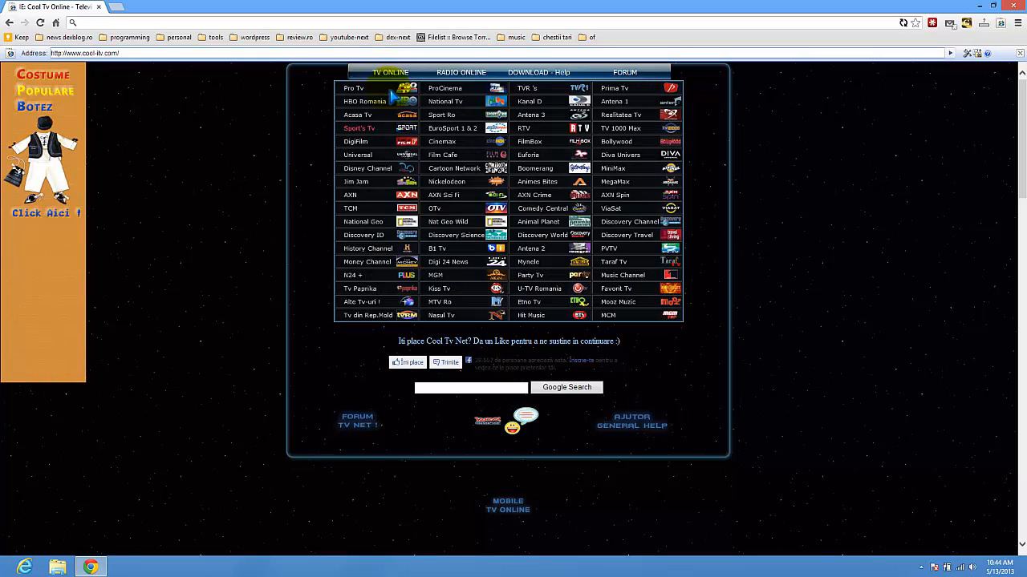
left_click(353, 87)
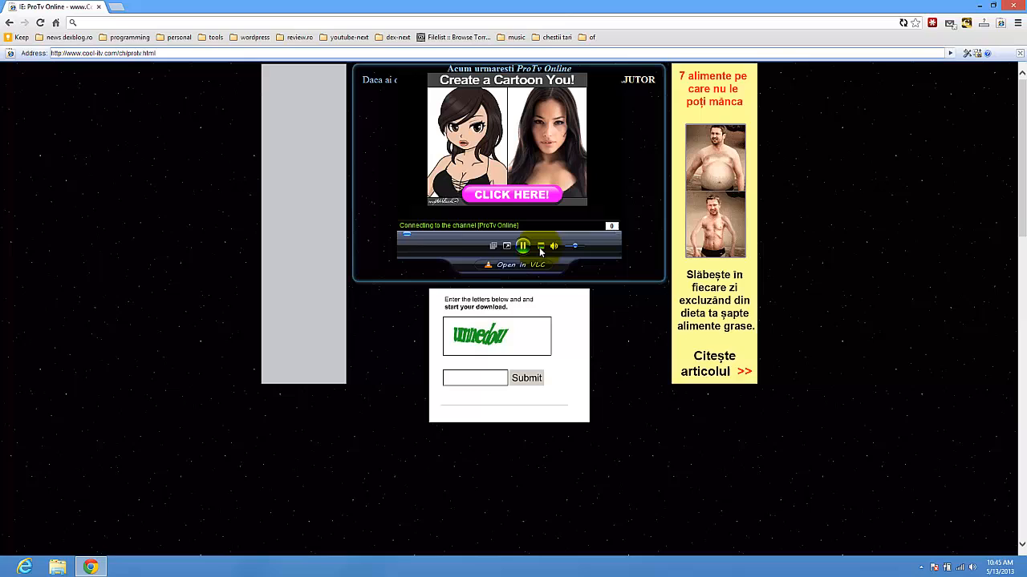
- Start the ProTV Online live stream playing in the embedded player
left_click(474, 378)
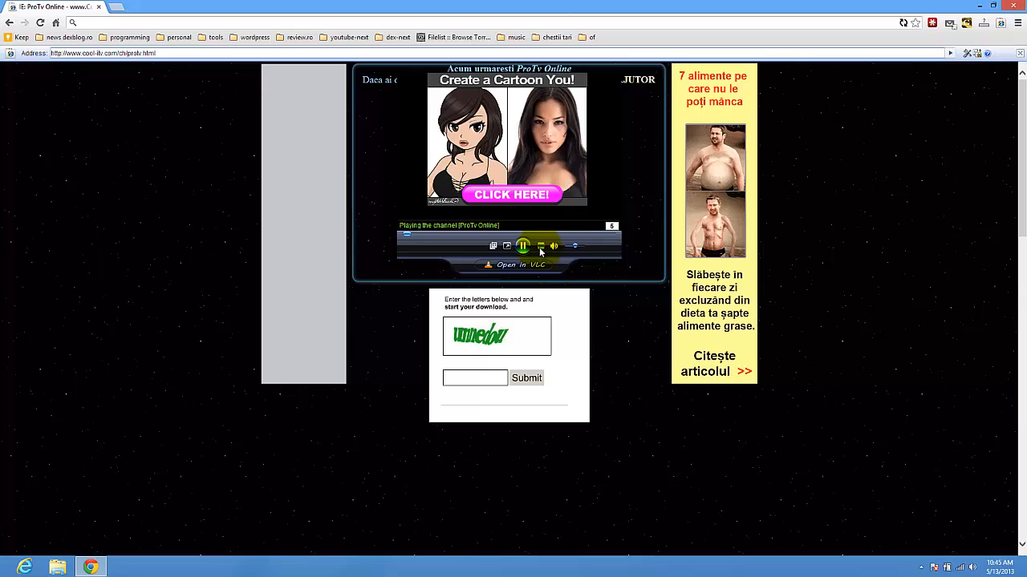
left_click(475, 378)
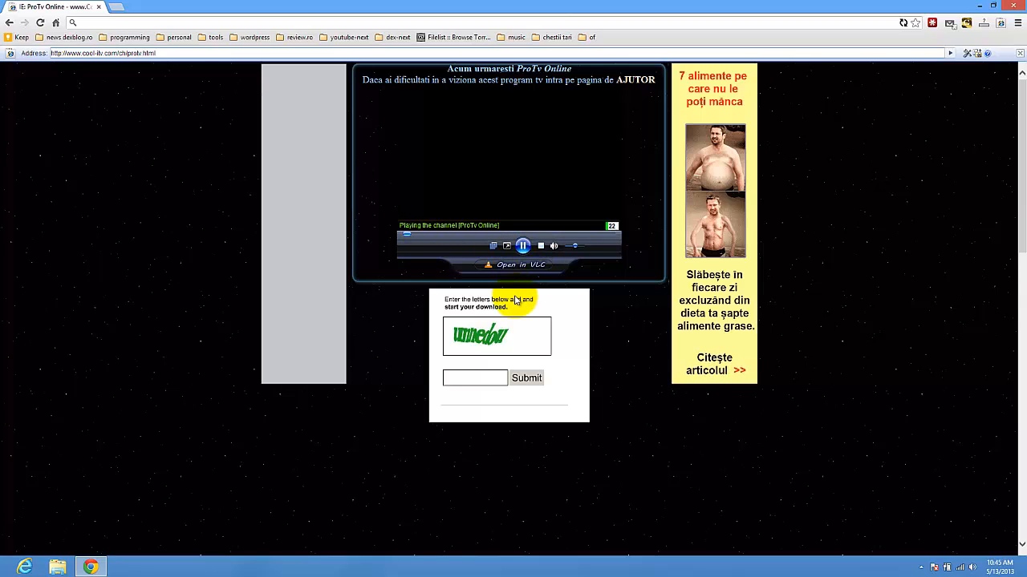
left_click(475, 379)
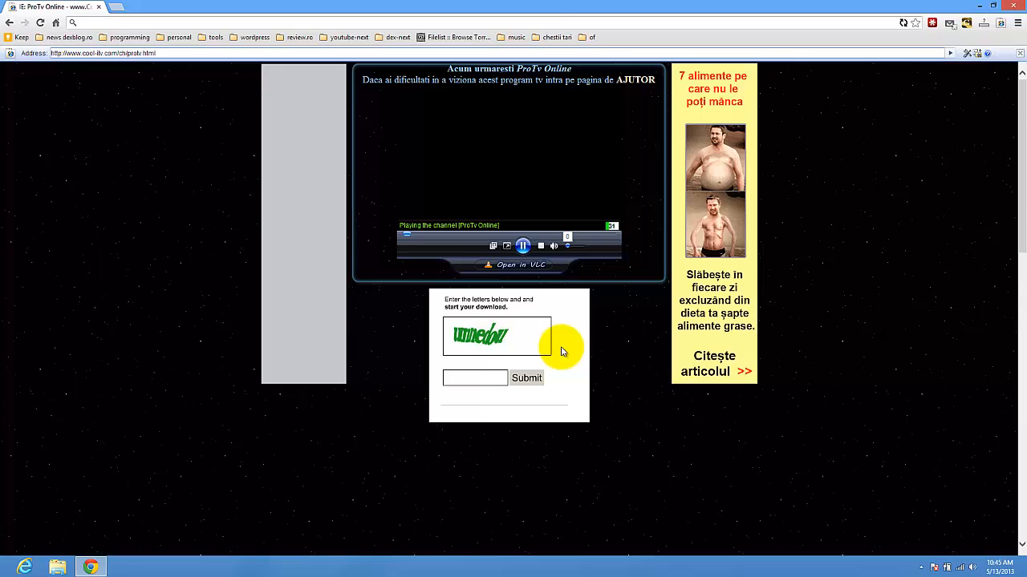
left_click(474, 379)
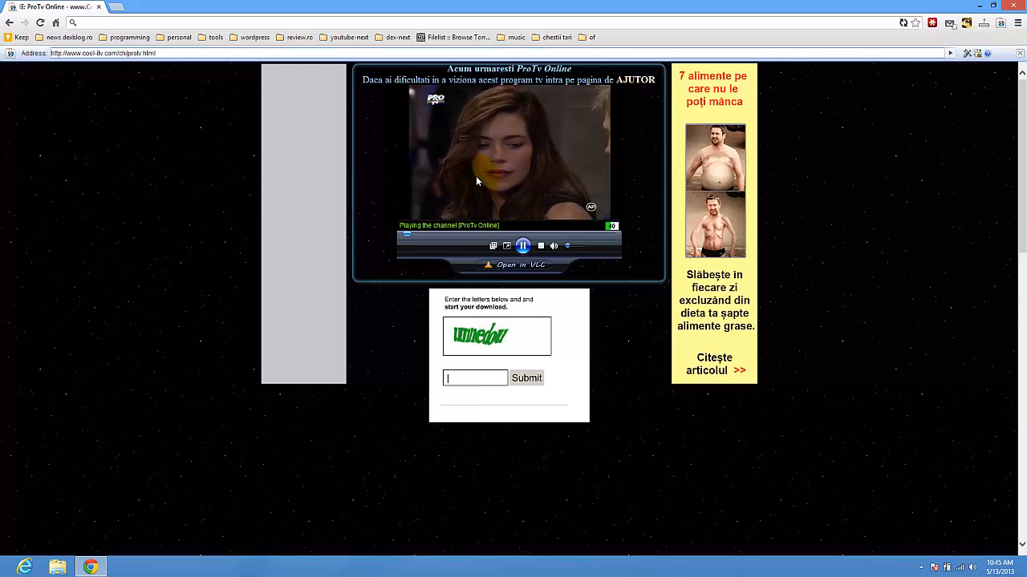
left_click(523, 245)
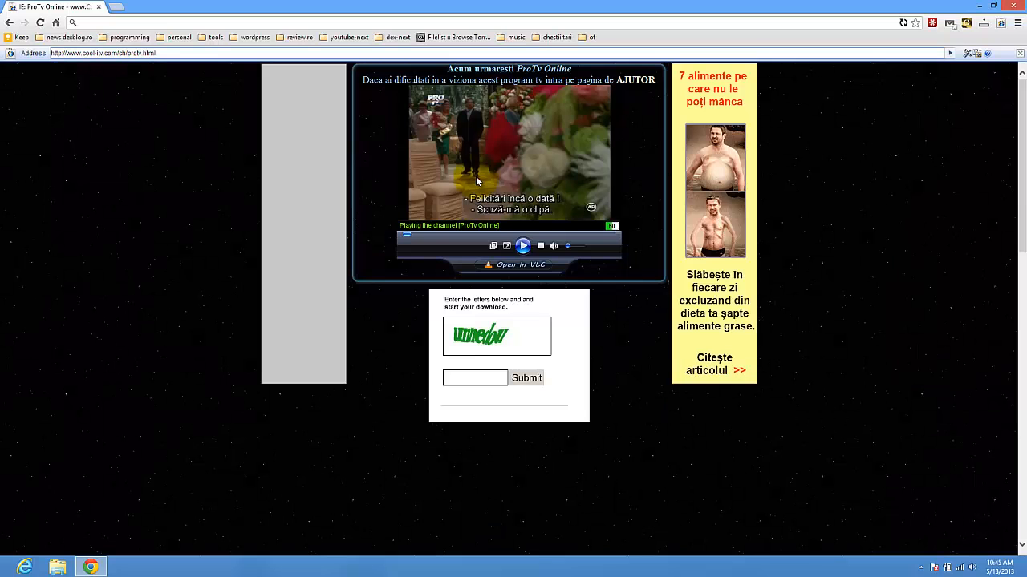